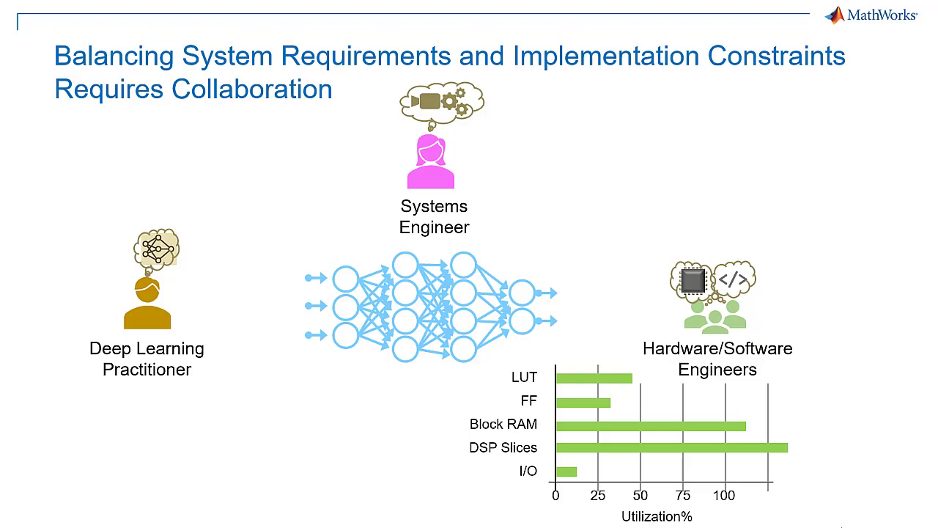
Advance past the collaboration slide to the lane detection live script.
key("Right")
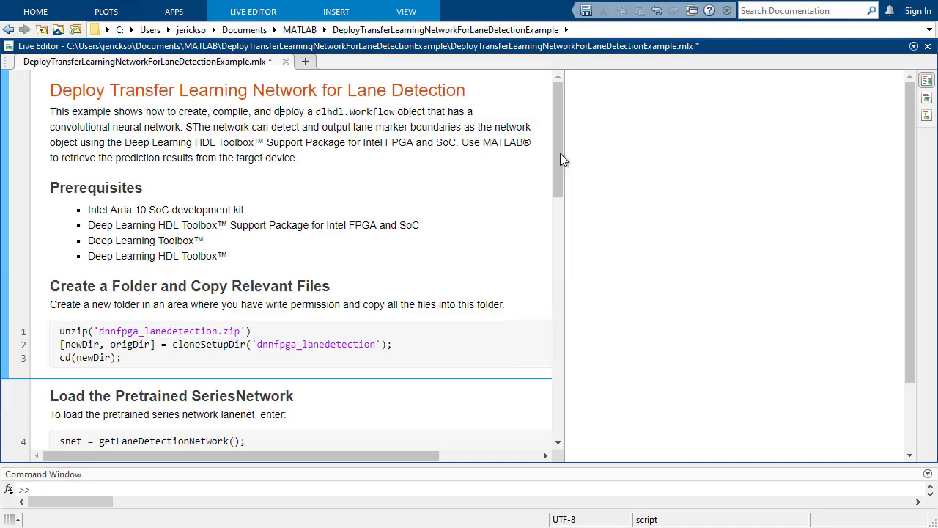
Run the Create Target Object section and scroll on to the workflow and compile code.
scroll("down", 3)
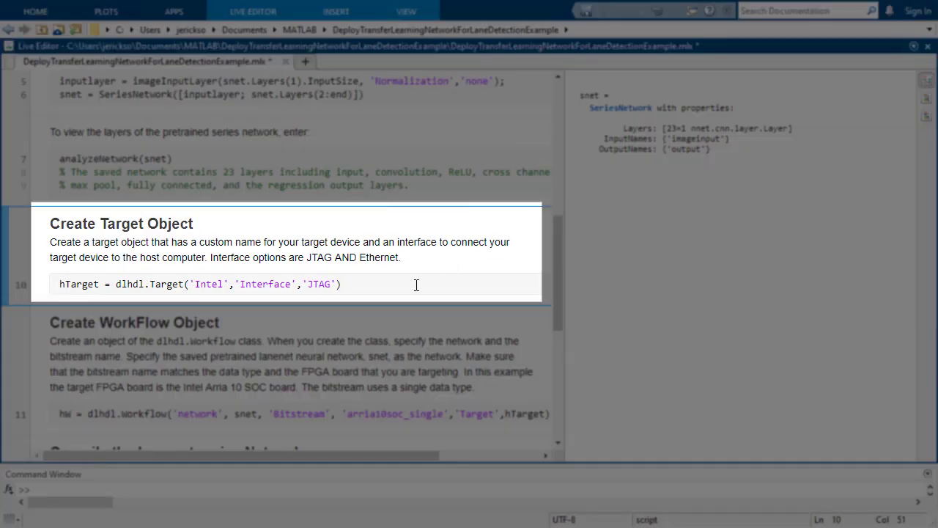
key("ctrl+enter")
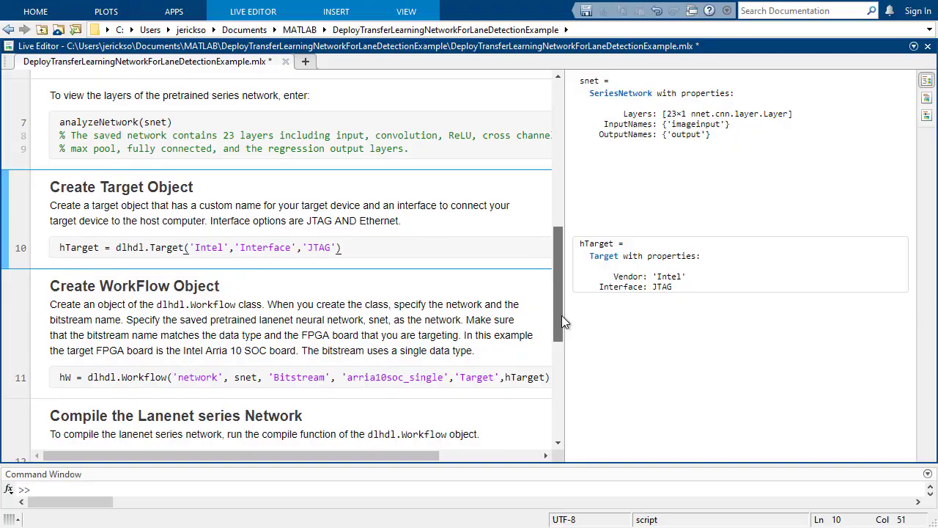
scroll("down", 3)
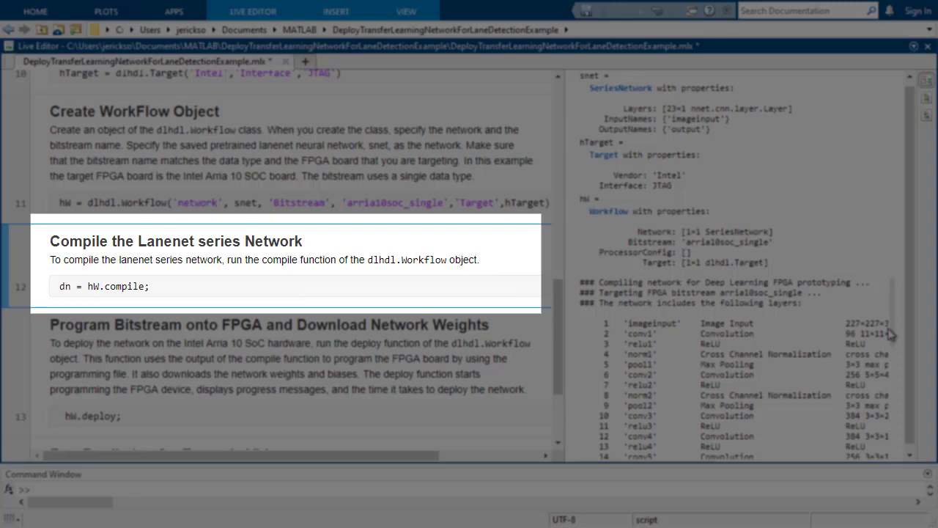
Follow compile and deploy output, widening the output panel beside the script.
scroll("down", 3)
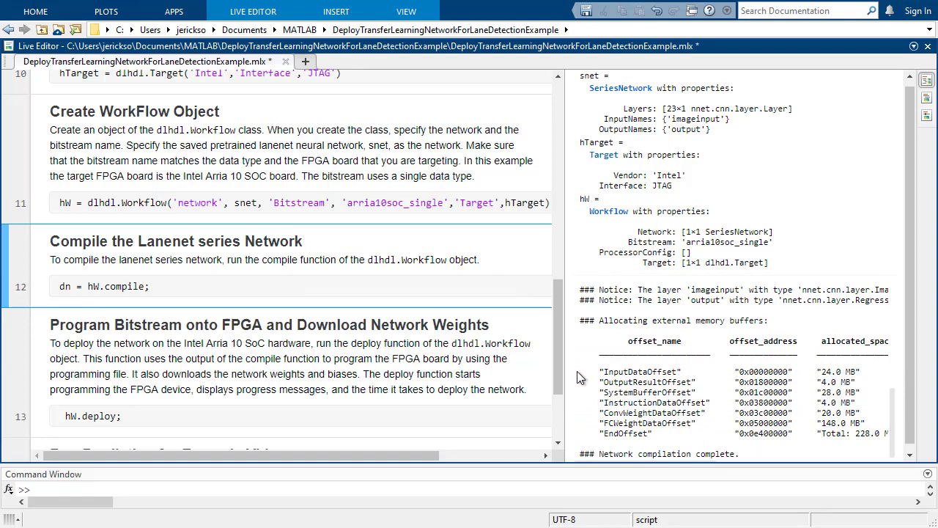
scroll("down", 3)
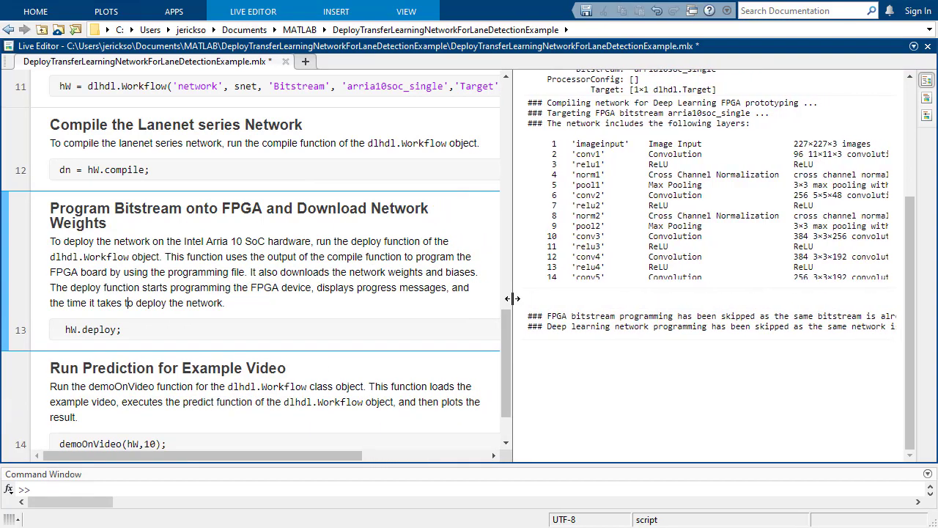
left_click_drag(512, 298, 469, 298)
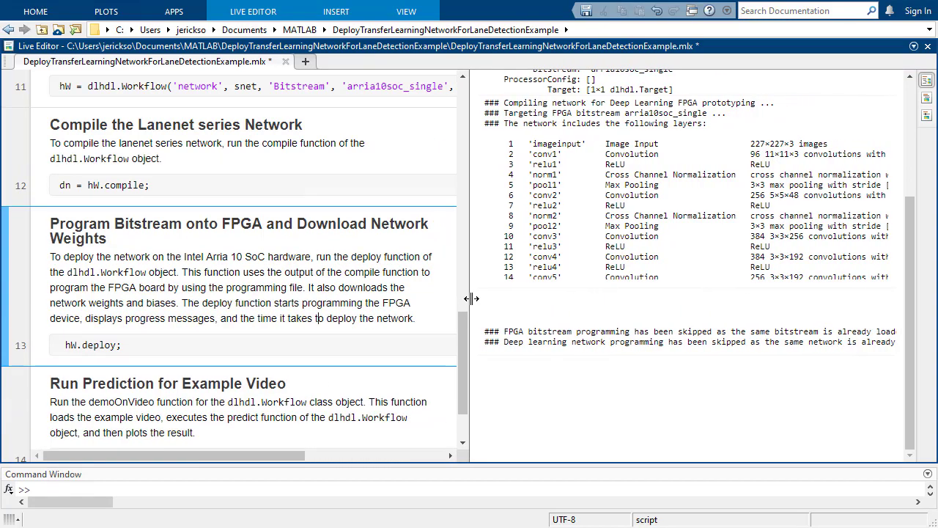
scroll("down", 3)
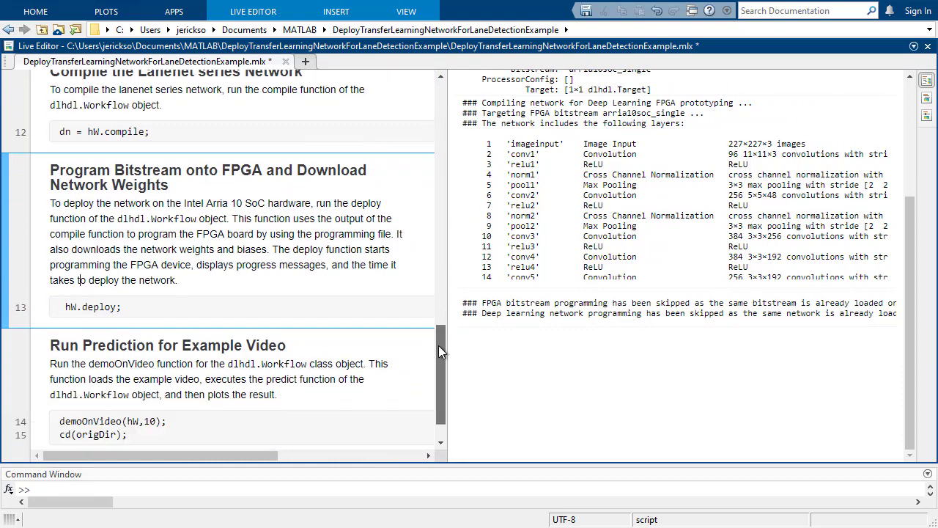
Open demoOnVideo.m, skim its code, then return to the lane detection live script.
right_click(78, 377)
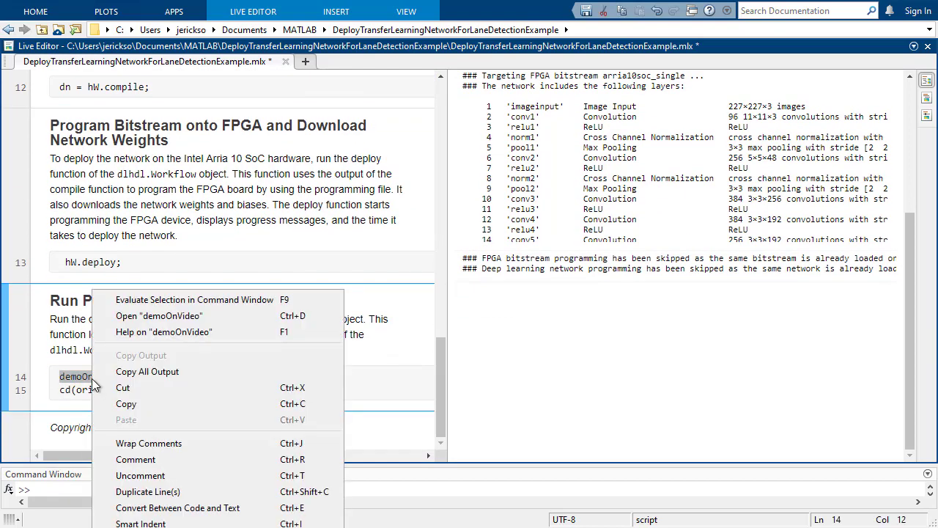
left_click(159, 315)
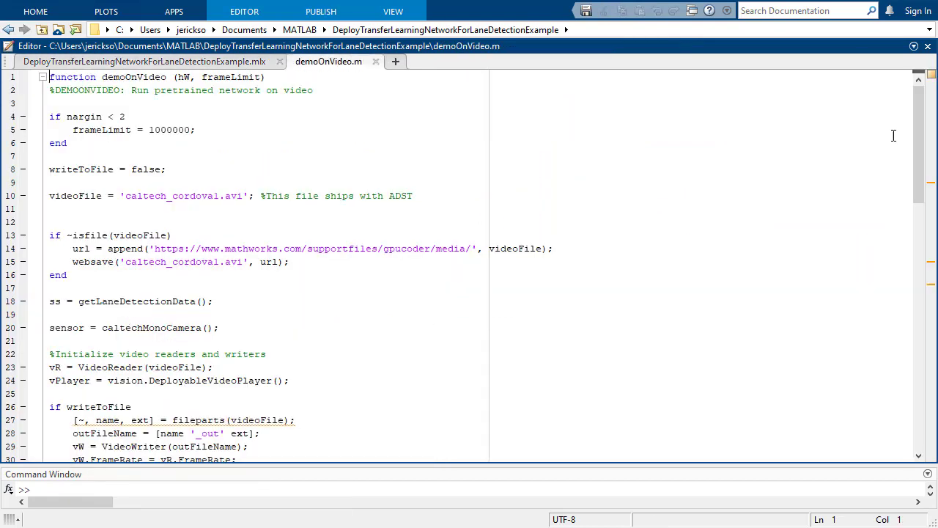
scroll("down", 3)
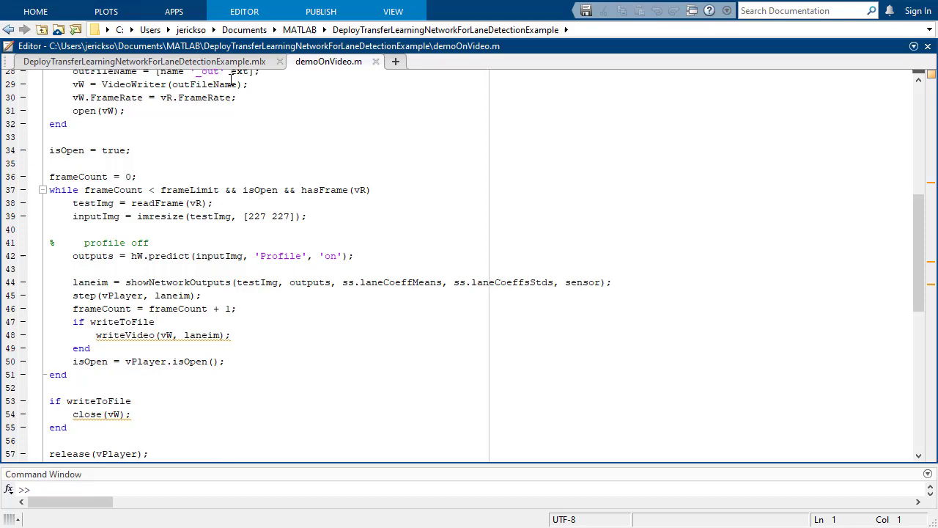
left_click(146, 60)
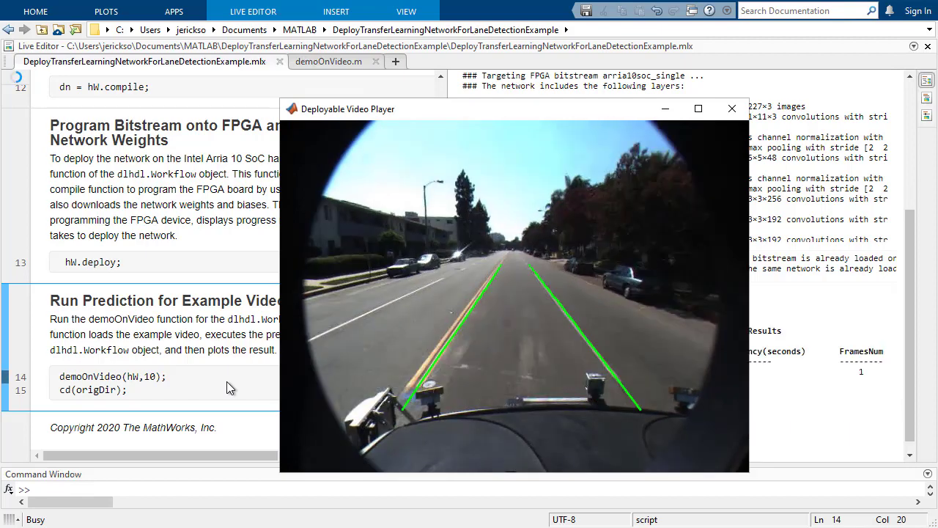
Close the lane detection video window and scroll through the profiler results.
left_click(732, 108)
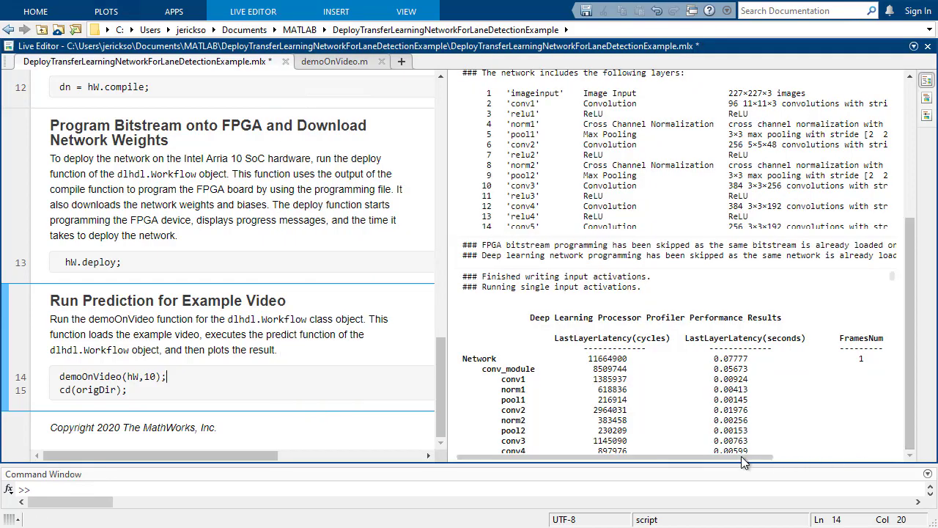
scroll("right", 3)
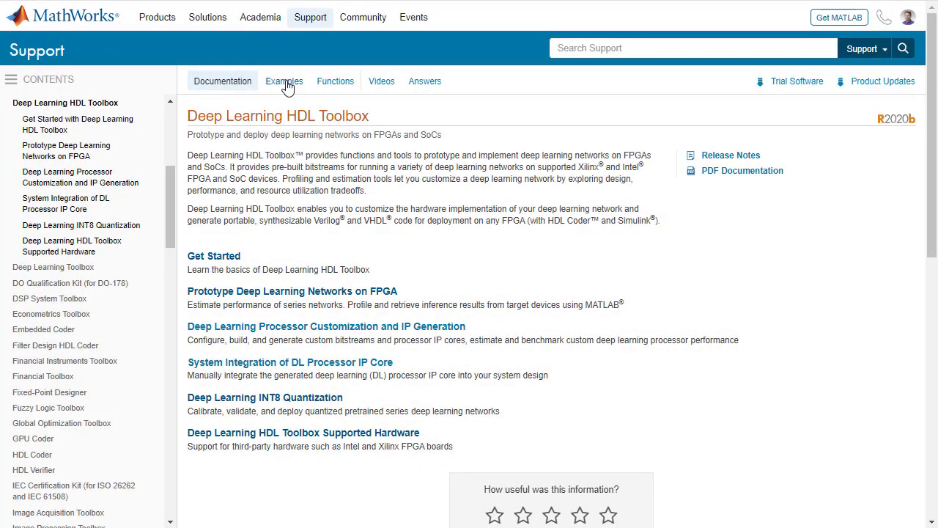
Show the Deep Learning HDL Toolbox examples and scroll to the lane detection example.
left_click(284, 81)
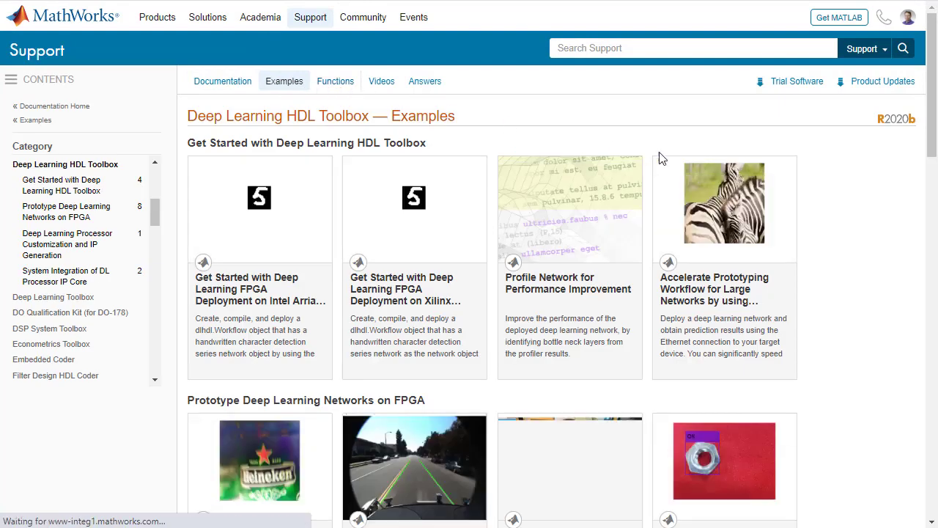
scroll("down", 3)
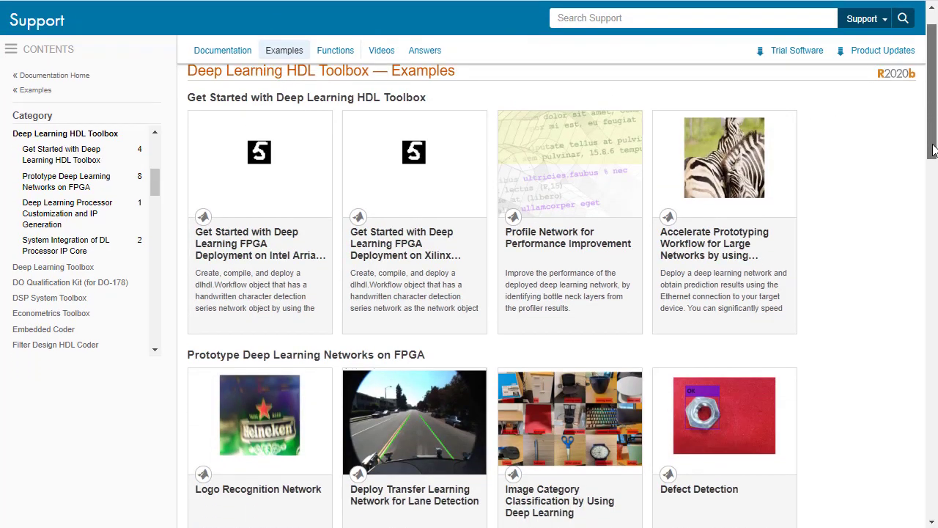